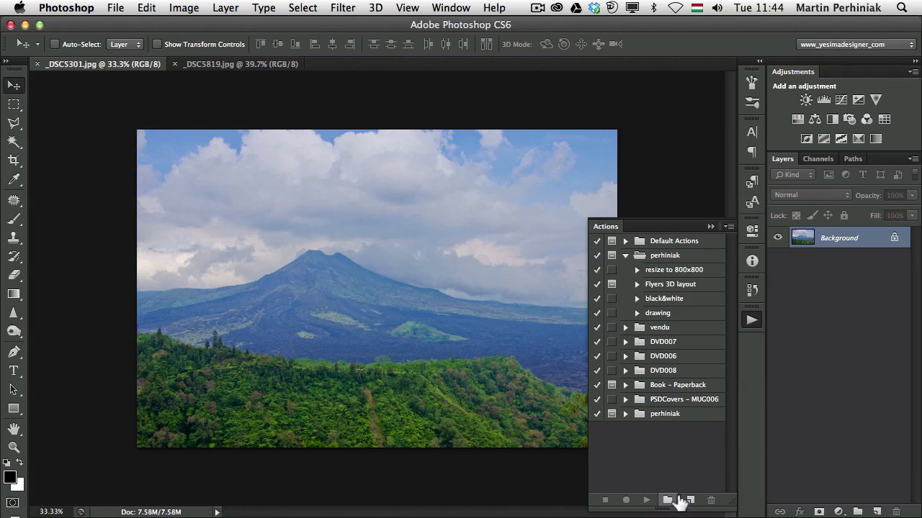
# Create a new action set named 'Watermark'
pyautogui.click(666, 500)
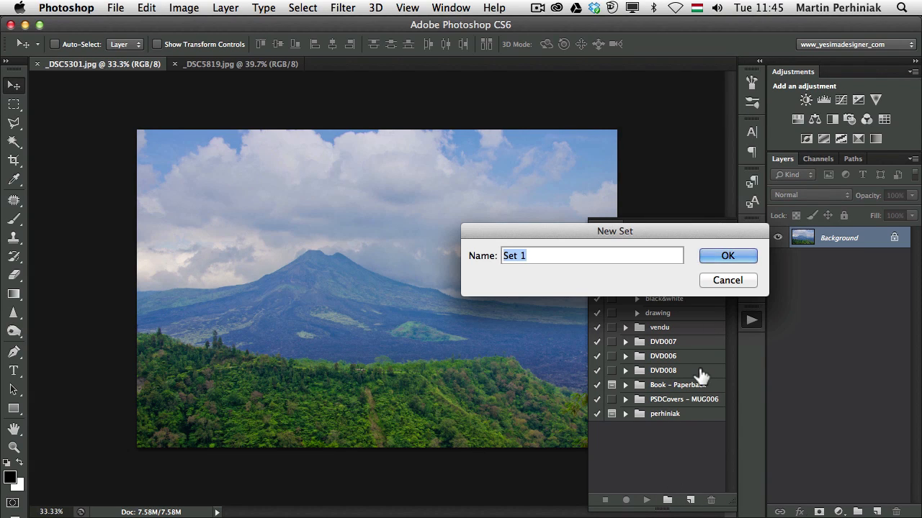
pyautogui.write('Waterna')
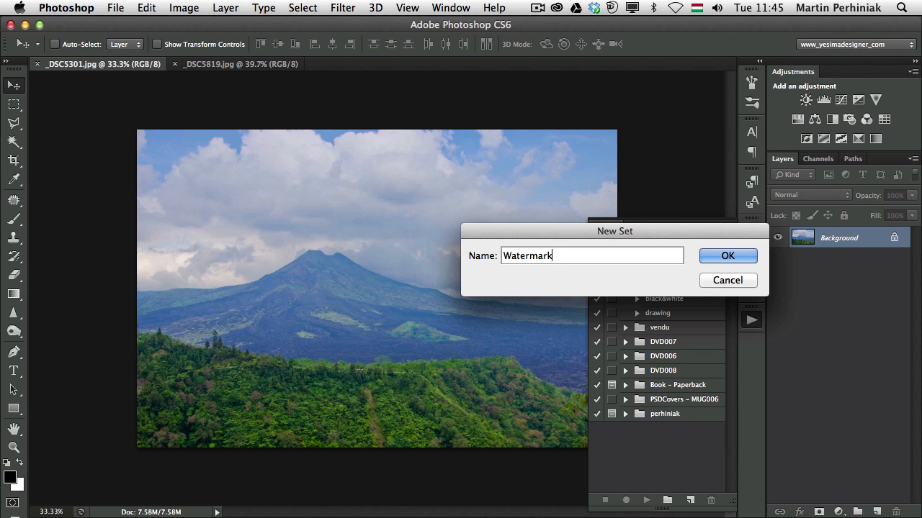
pyautogui.click(727, 256)
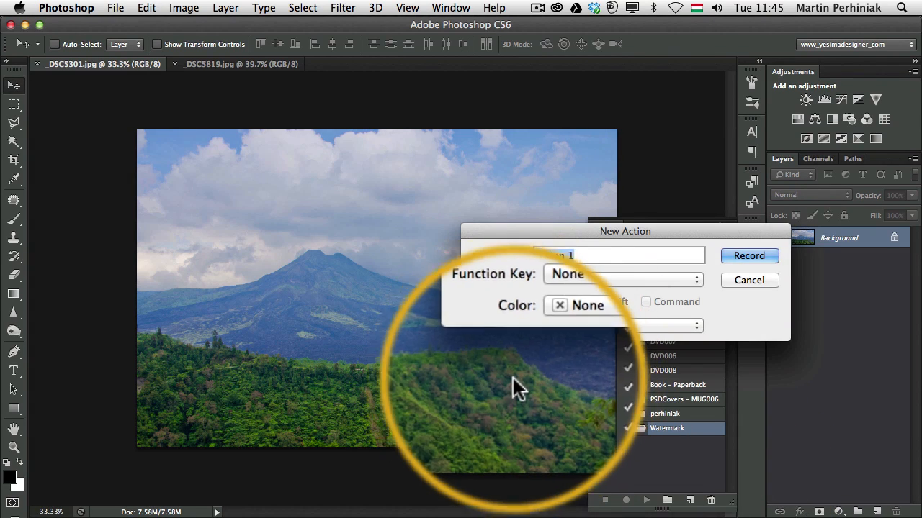
# Start recording a 'Landscape' action that adds '© Marti' copyright text at bottom-left
pyautogui.write('Lands')
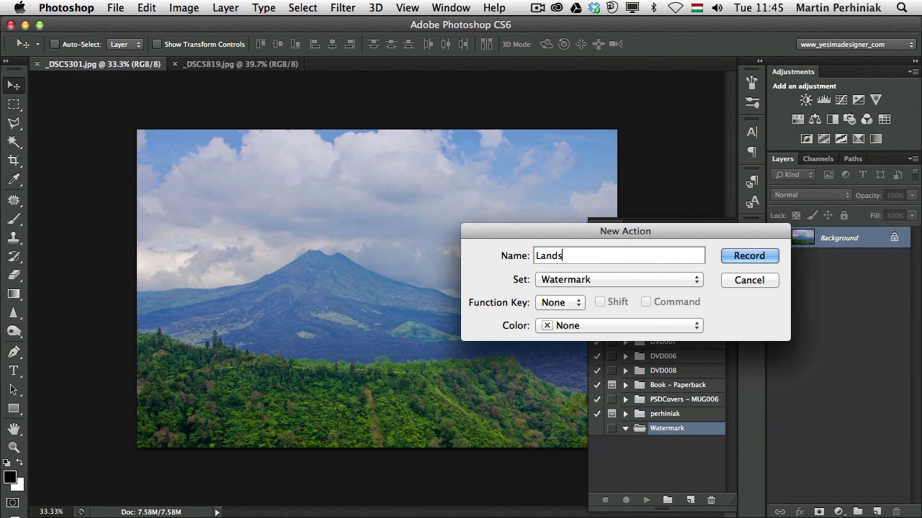
pyautogui.write('cape')
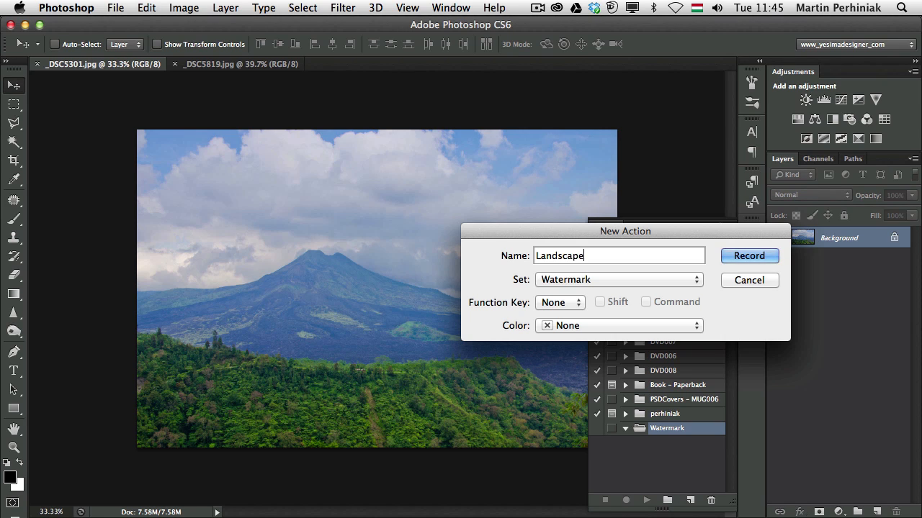
pyautogui.click(749, 256)
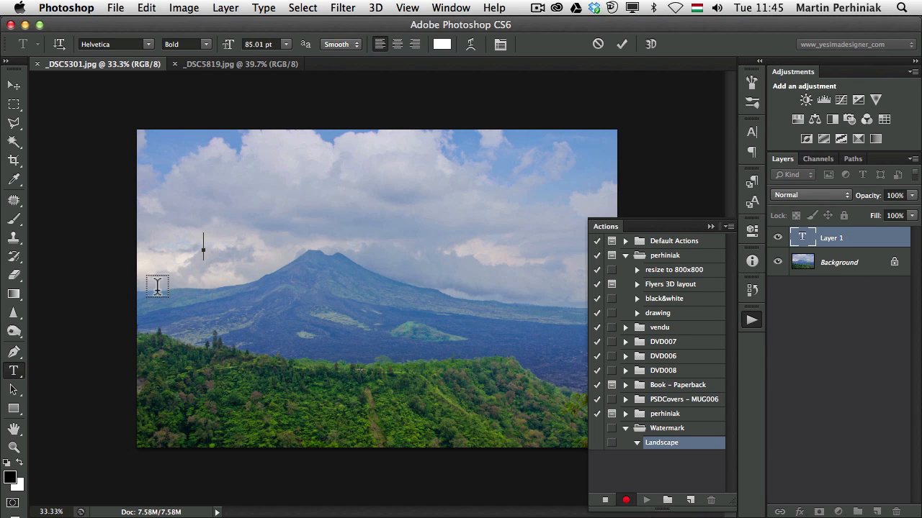
pyautogui.write('© Martin Perhiniak')
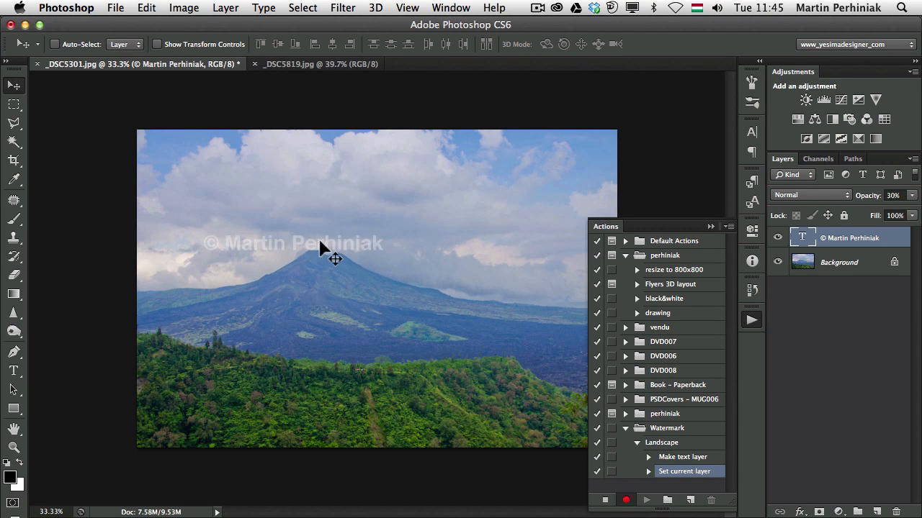
pyautogui.moveTo(321, 248); pyautogui.dragTo(270, 432)
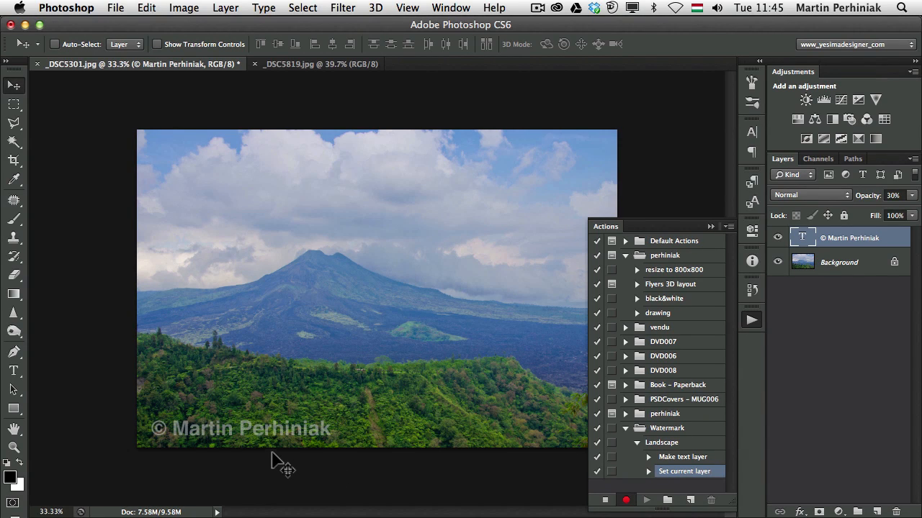
pyautogui.moveTo(359, 437)
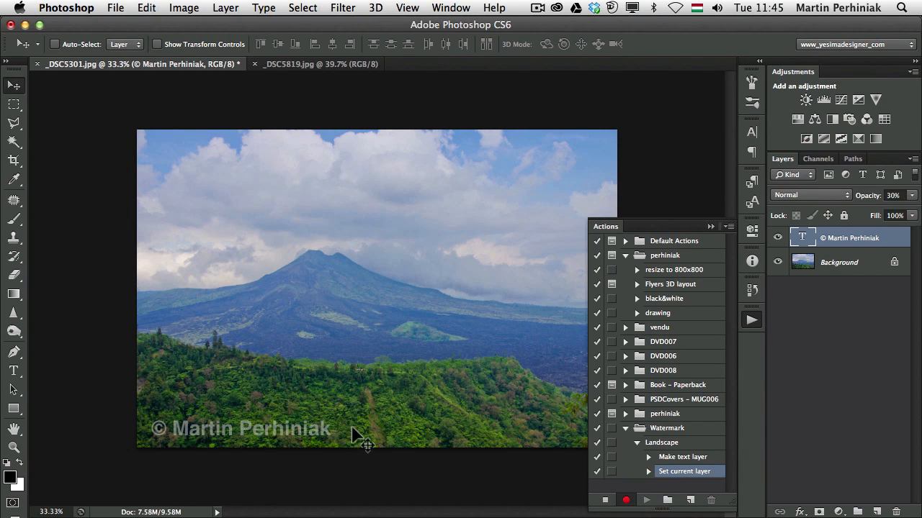
pyautogui.moveTo(914, 160)
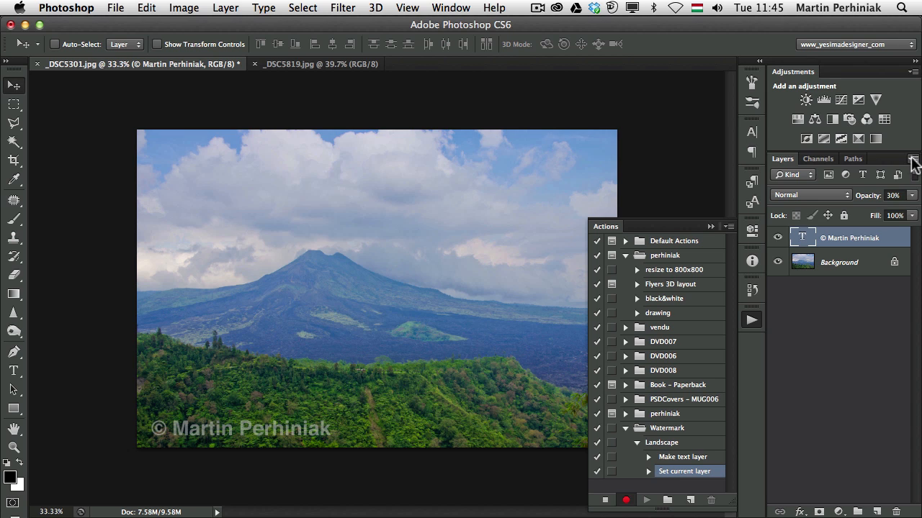
# Flatten the image and save it as a JPEG
pyautogui.click(912, 164)
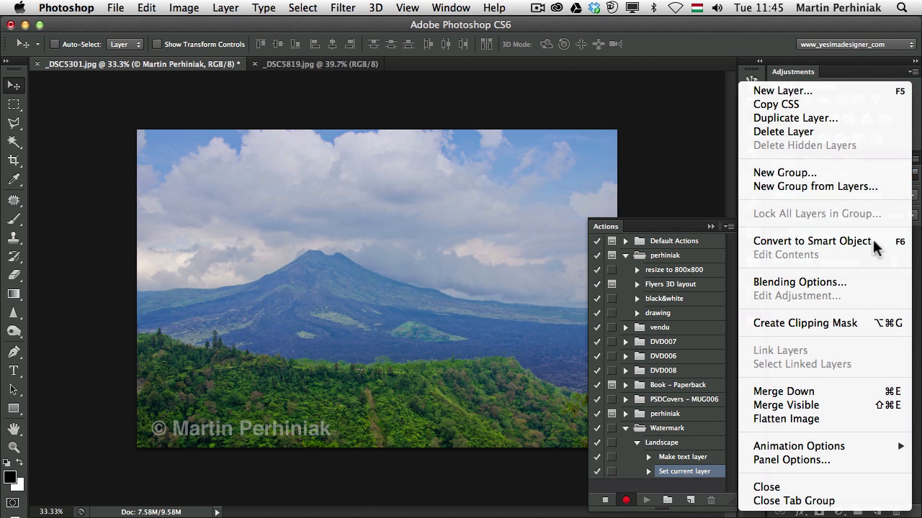
pyautogui.click(785, 419)
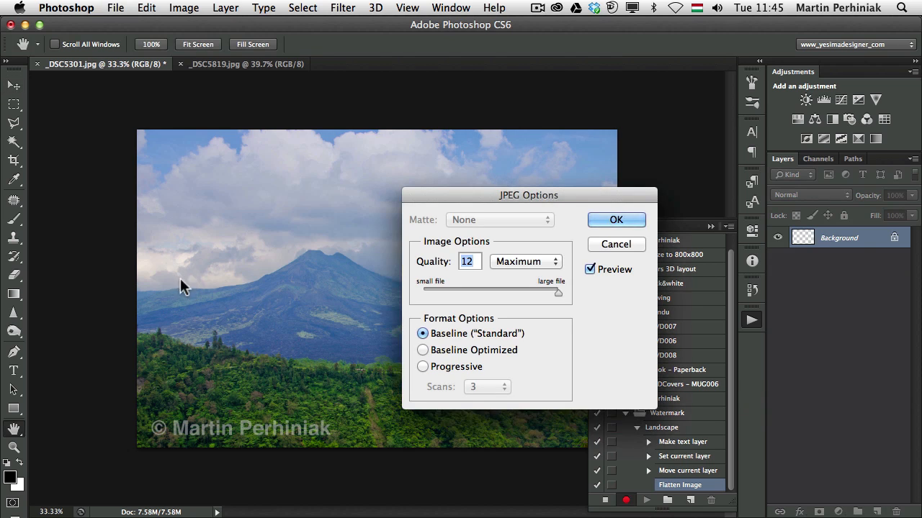
pyautogui.click(616, 220)
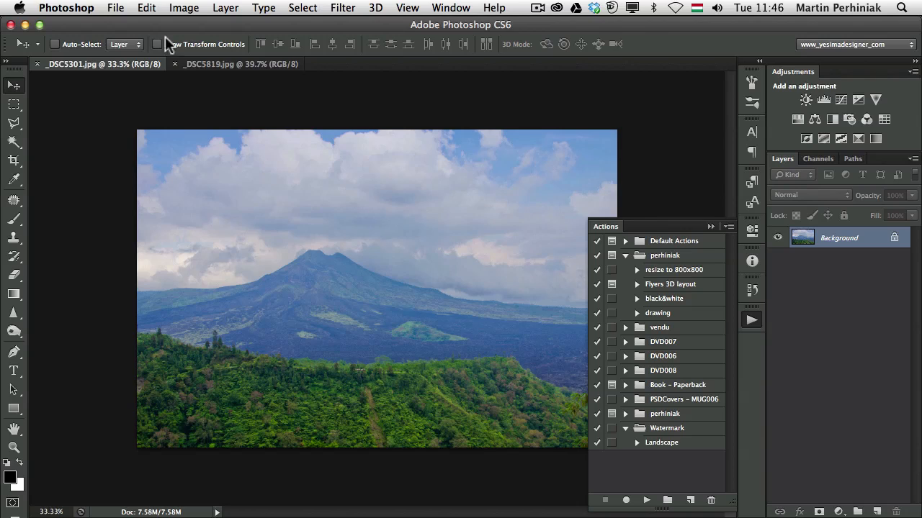
# Record a 'Portrait' action on the portrait photo, saving it as a maximum-quality JPEG
pyautogui.click(241, 64)
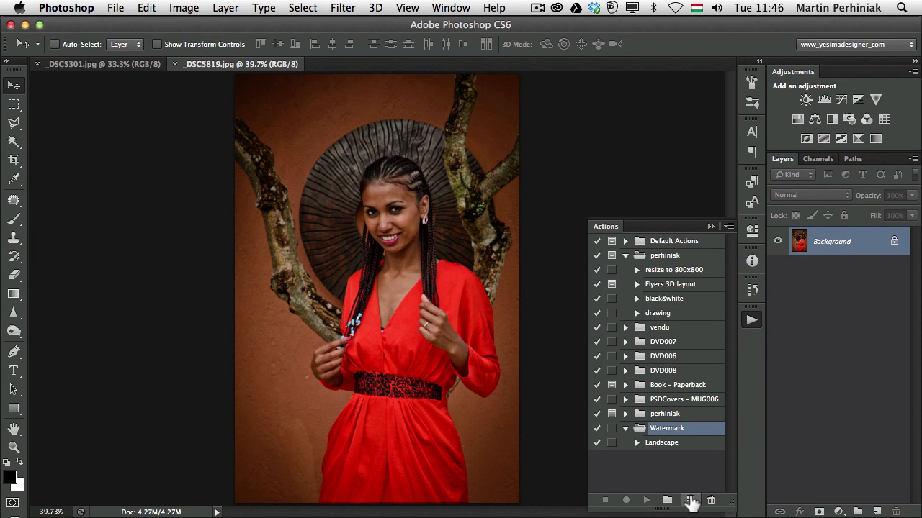
pyautogui.click(695, 498)
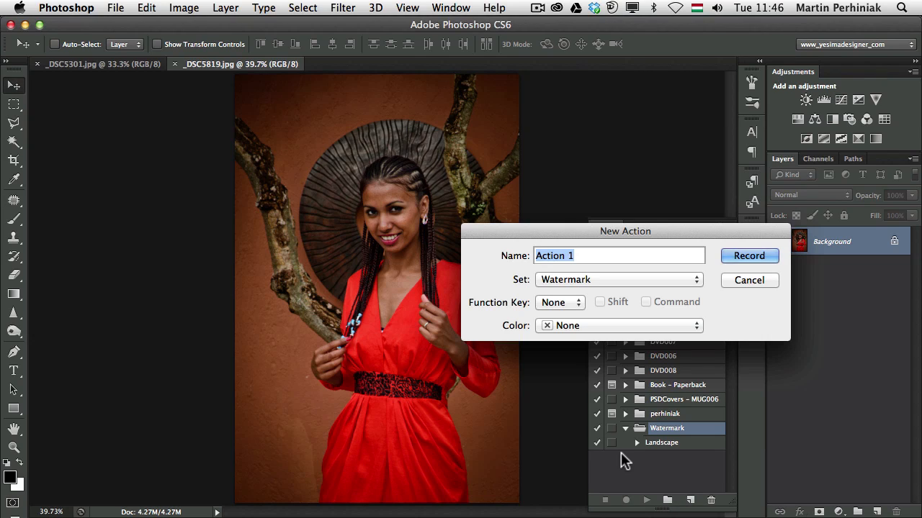
pyautogui.write('Portrait')
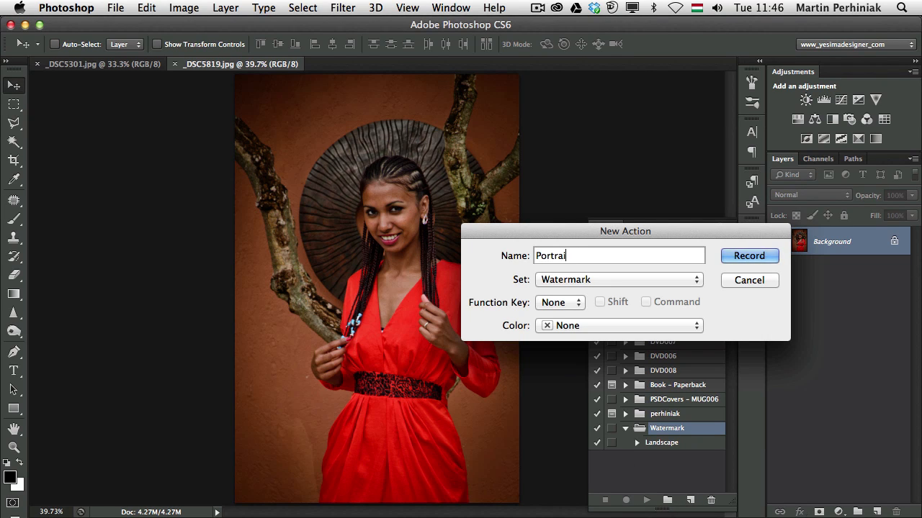
pyautogui.click(749, 255)
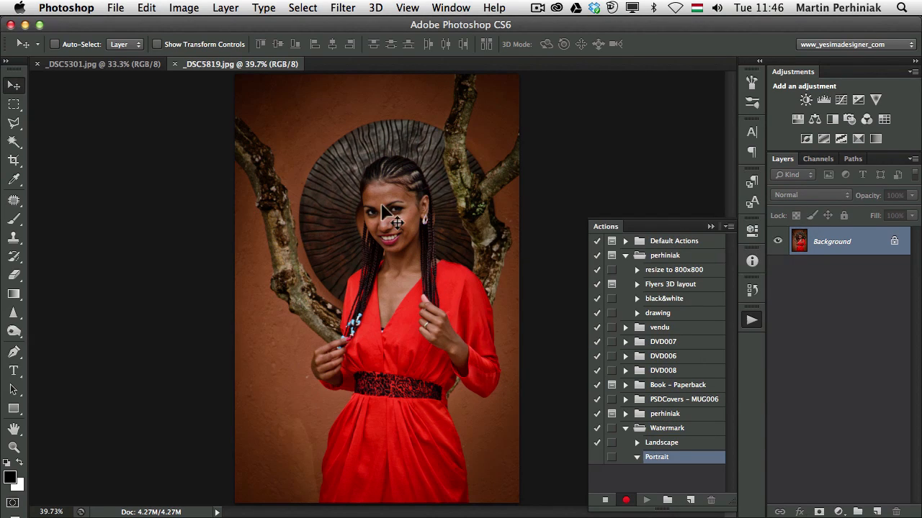
pyautogui.click(13, 370)
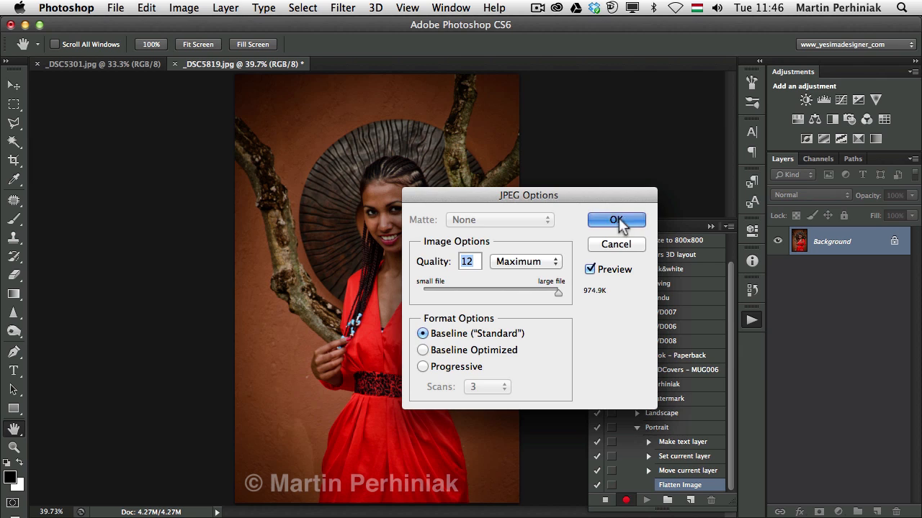
pyautogui.click(617, 220)
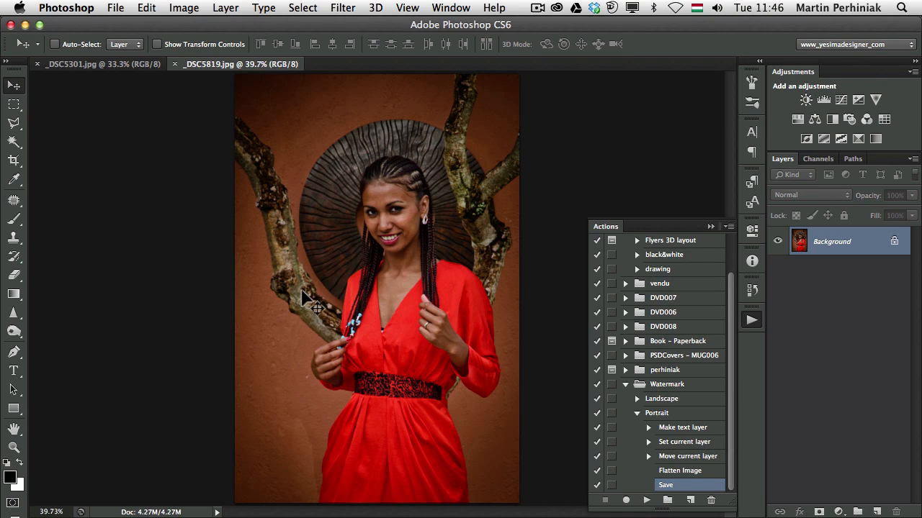
pyautogui.moveTo(486, 295)
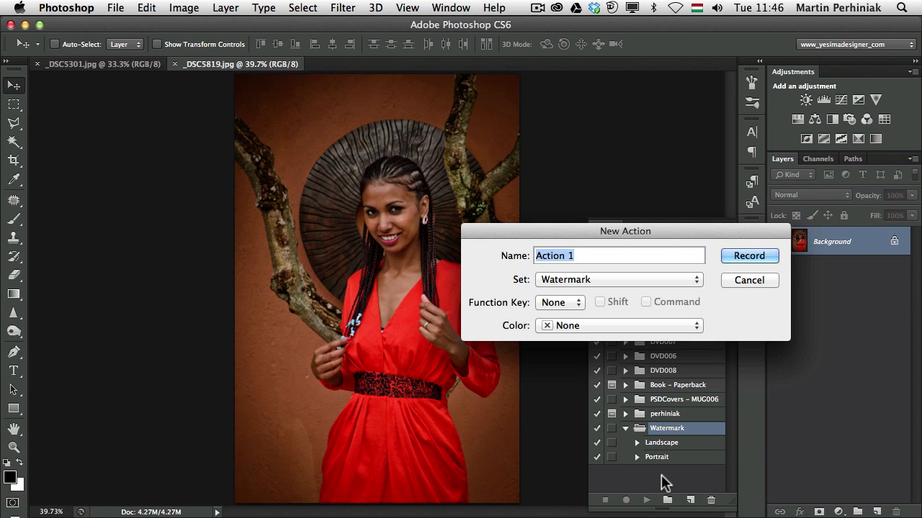
# Insert a conditional: if Document Is Landscape play Landscape, else play Portrait
pyautogui.click(749, 256)
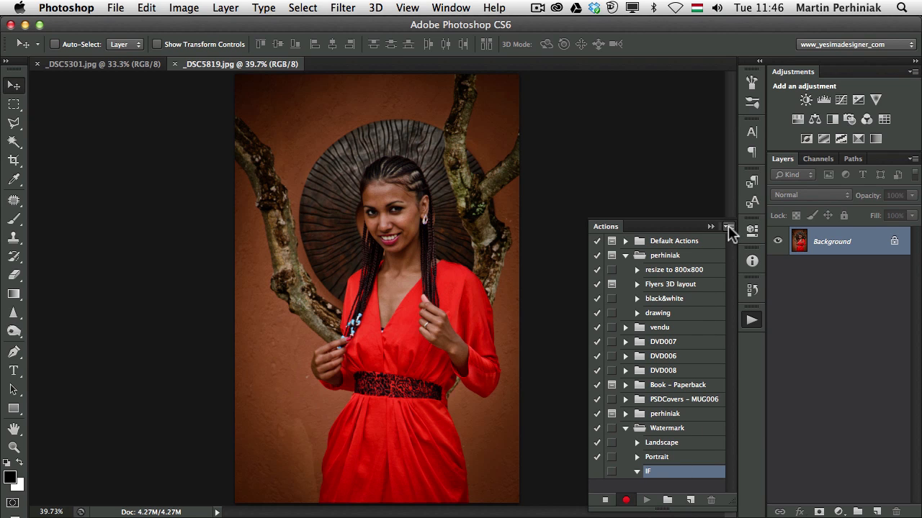
pyautogui.click(729, 226)
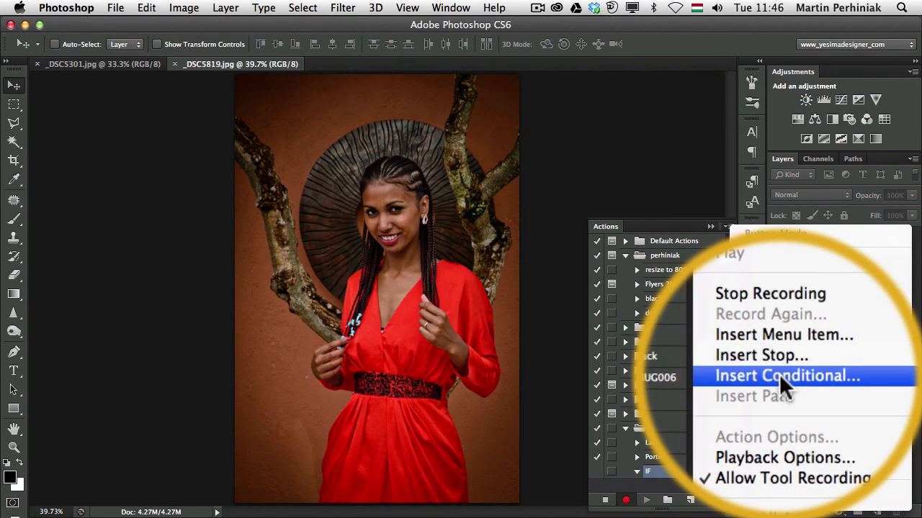
pyautogui.click(788, 376)
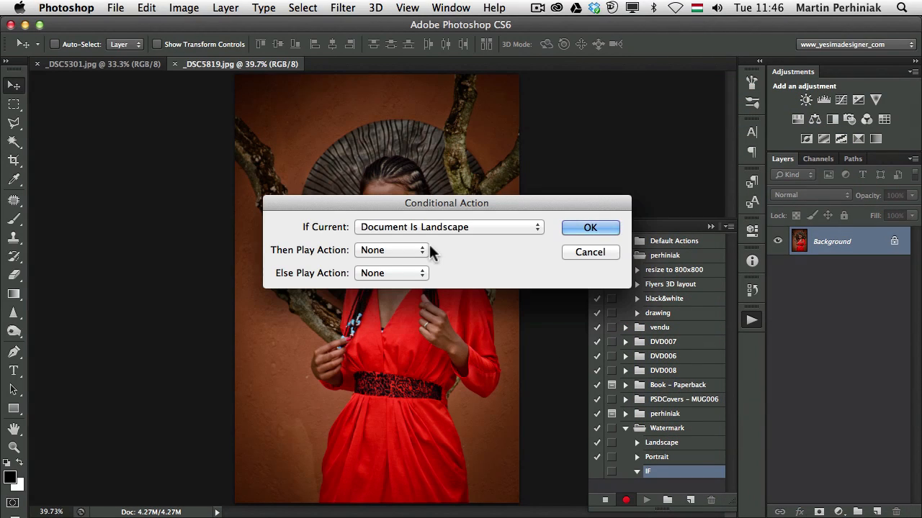
pyautogui.click(449, 227)
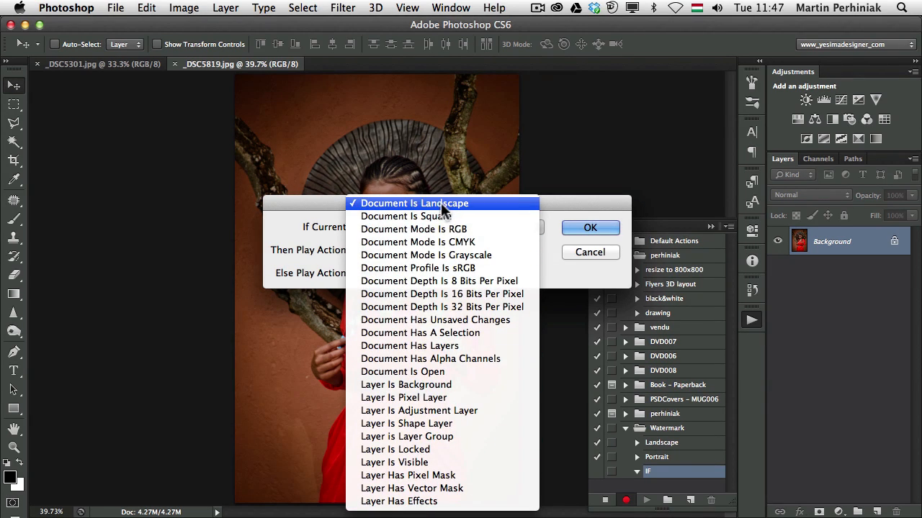
pyautogui.moveTo(439, 209)
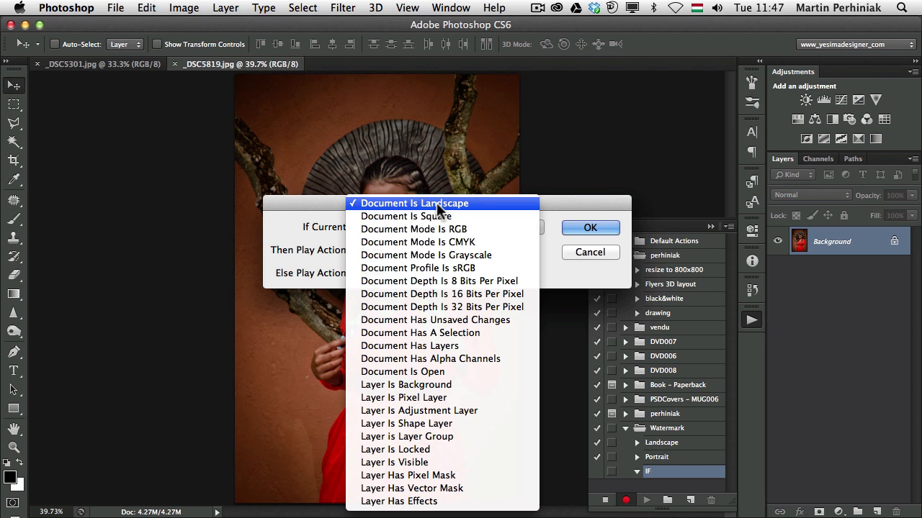
pyautogui.click(412, 203)
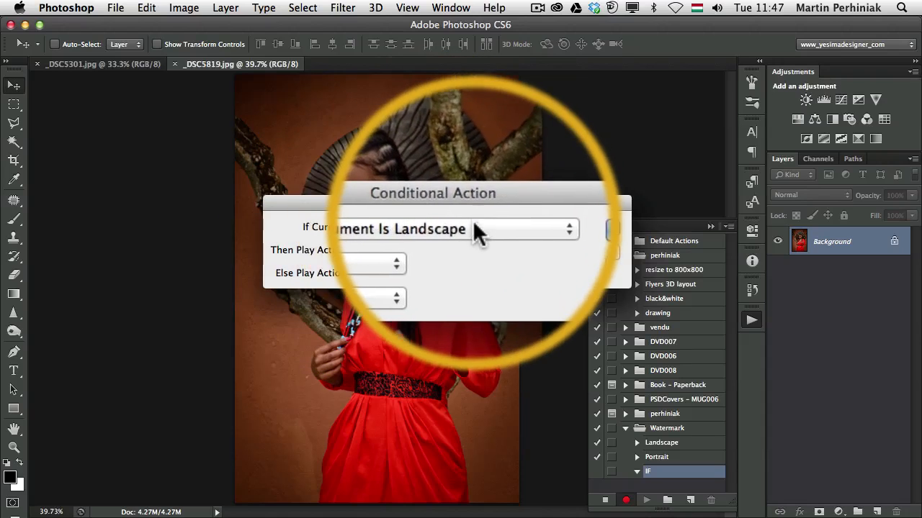
pyautogui.click(382, 259)
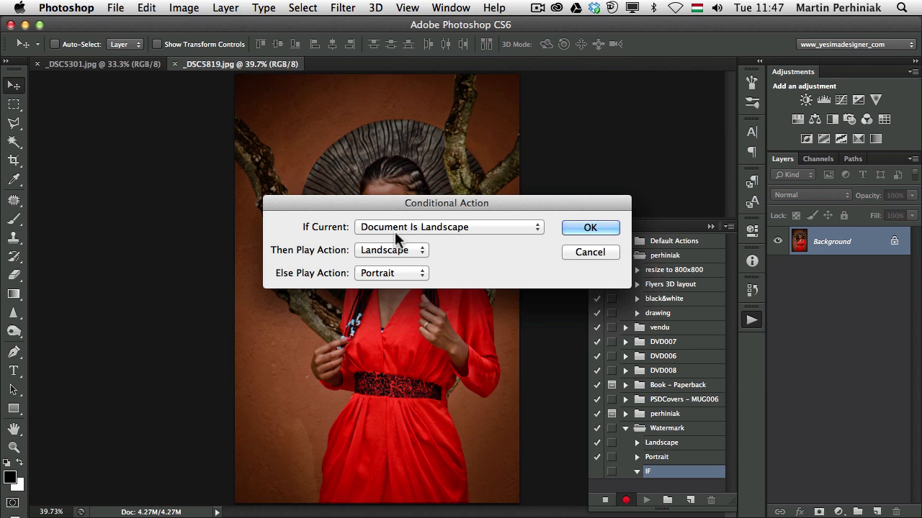
pyautogui.moveTo(589, 228)
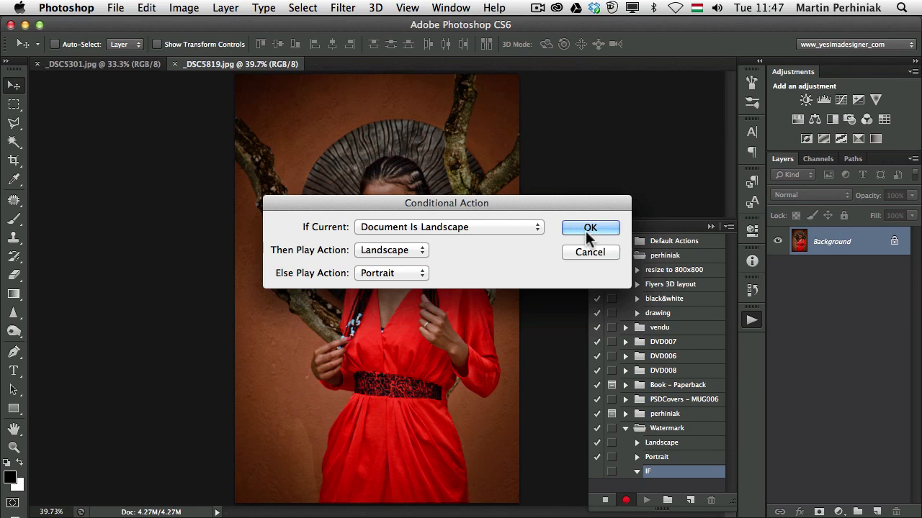
pyautogui.click(589, 227)
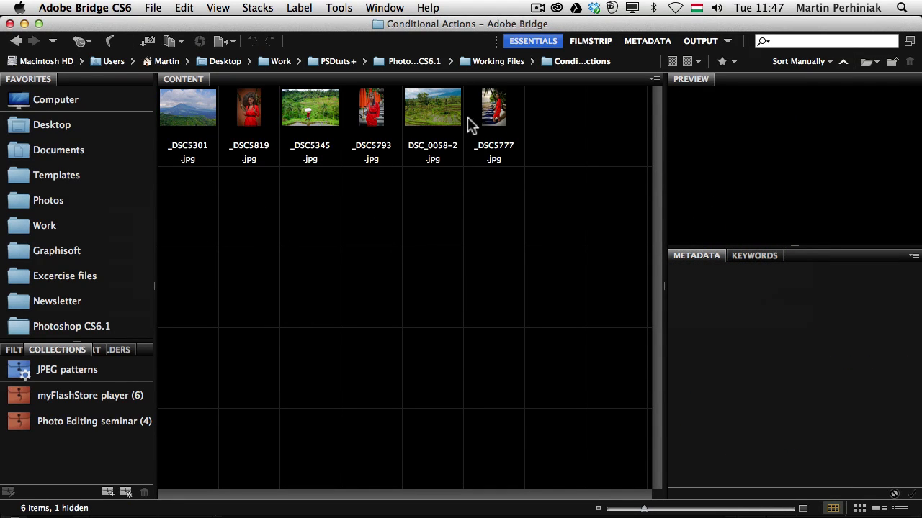
pyautogui.moveTo(289, 210)
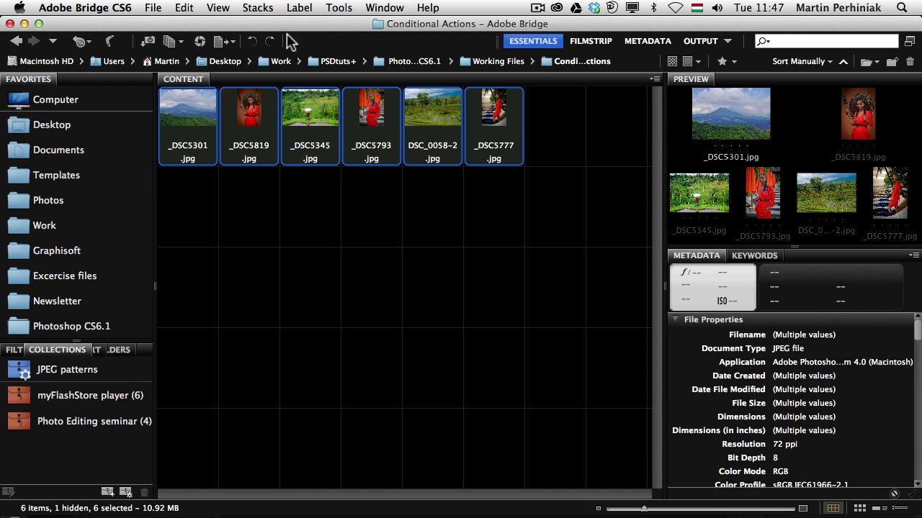
# Send the six selected photos to Photoshop's Batch command via Tools > Photoshop
pyautogui.click(343, 8)
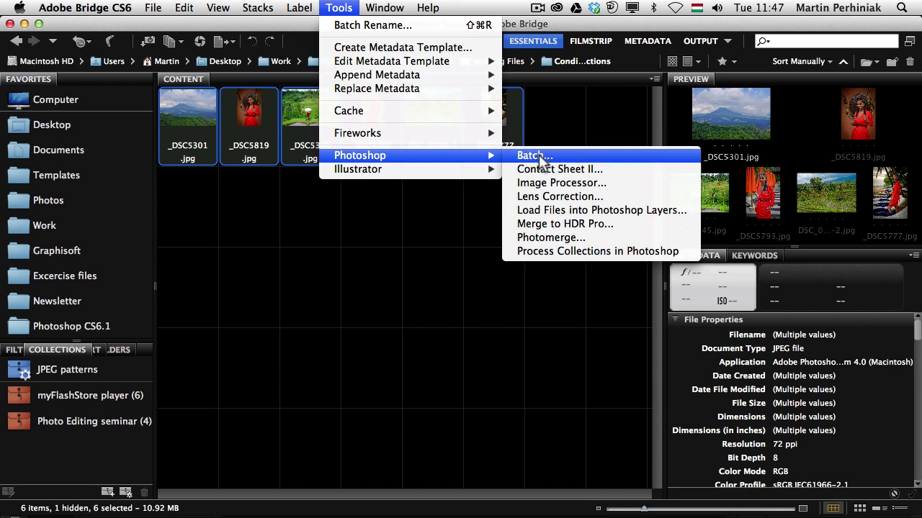
pyautogui.click(534, 156)
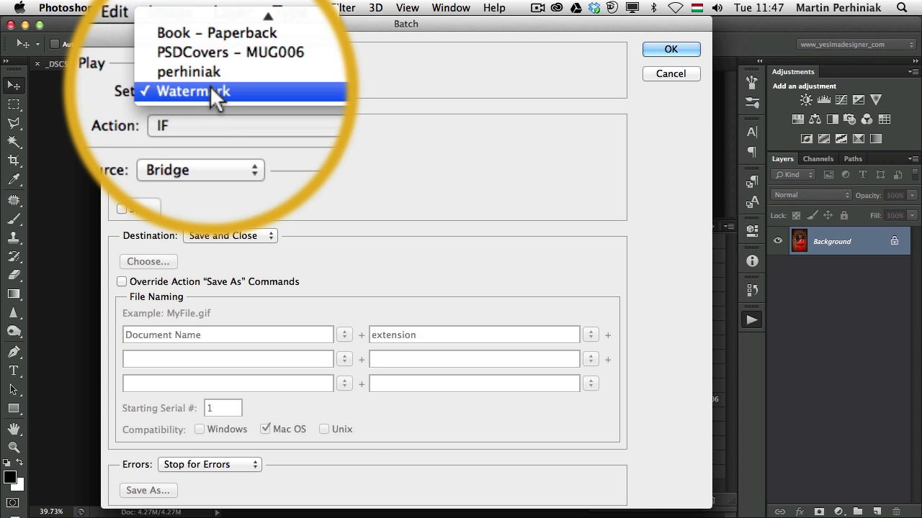
# Run a batch of the Watermark set's IF action on the Bridge photos
pyautogui.click(188, 94)
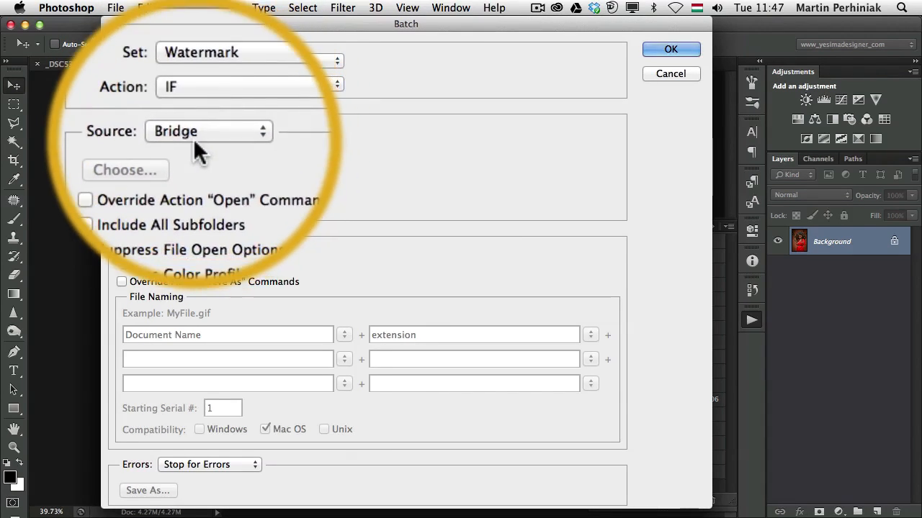
pyautogui.click(670, 74)
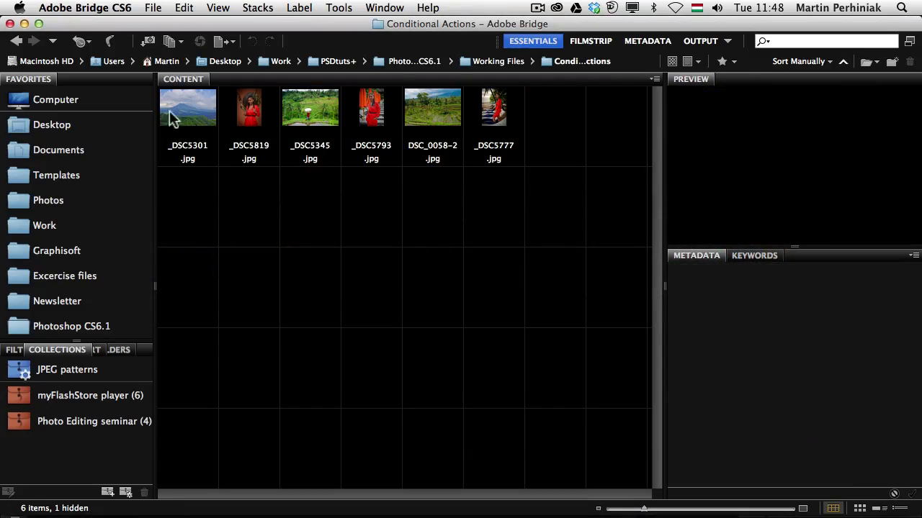
# Preview _DSC5777.jpg to confirm it was modified today
pyautogui.click(493, 108)
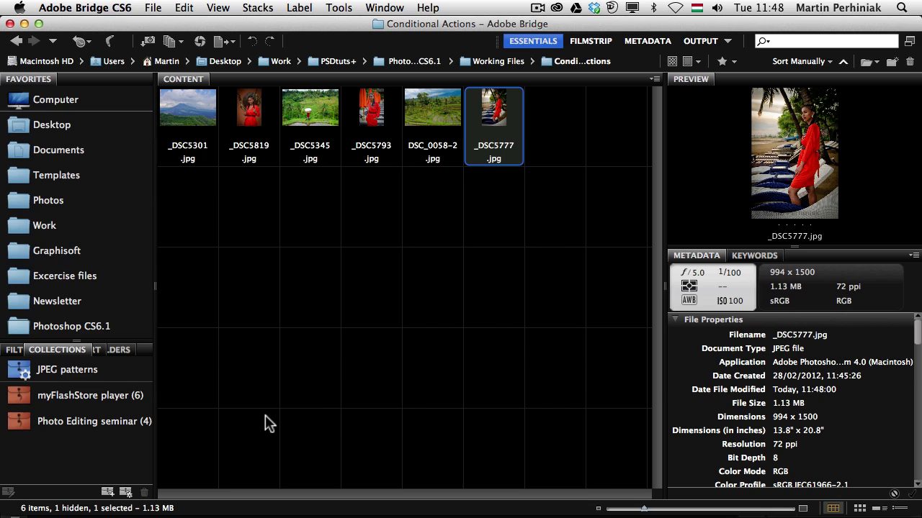